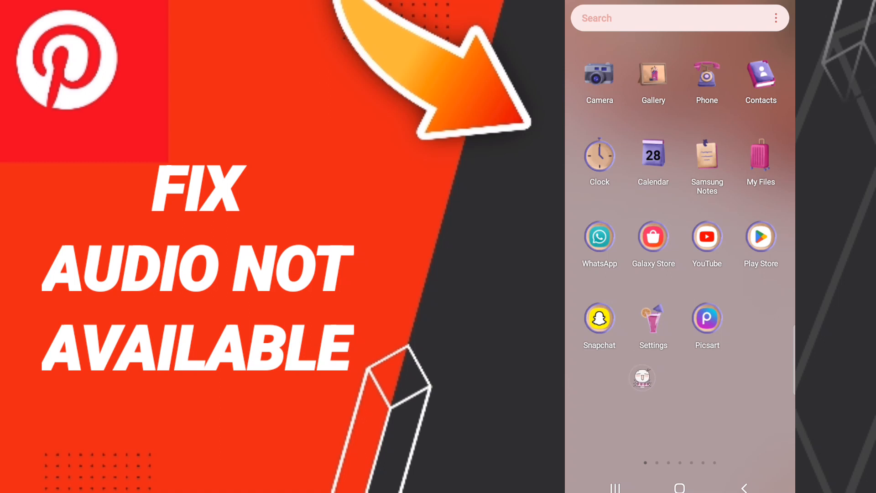
Step: Launch the Settings app from the app drawer
click(653, 324)
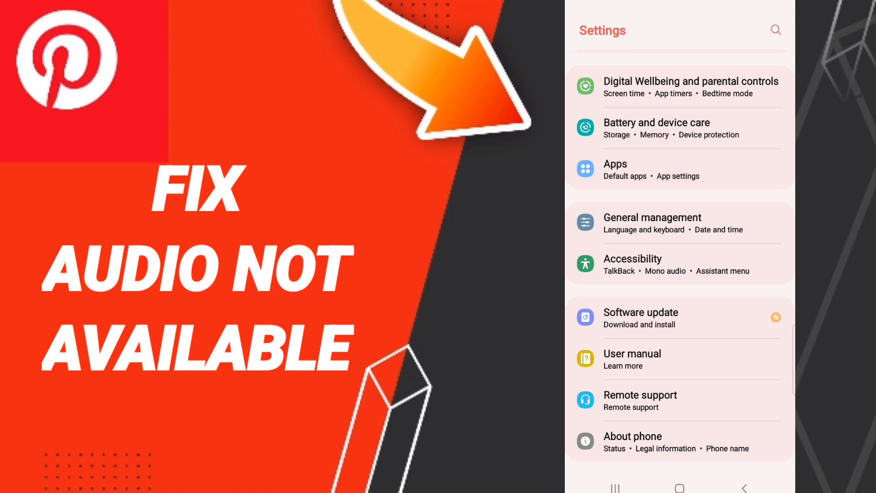
Step: Find Pinterest under Apps and confirm Force stop on its App info page
click(614, 169)
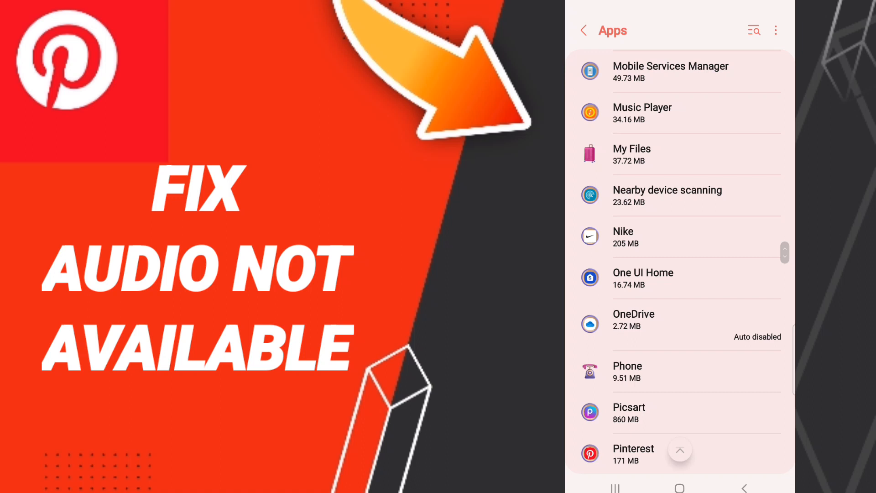
scroll(down, 3)
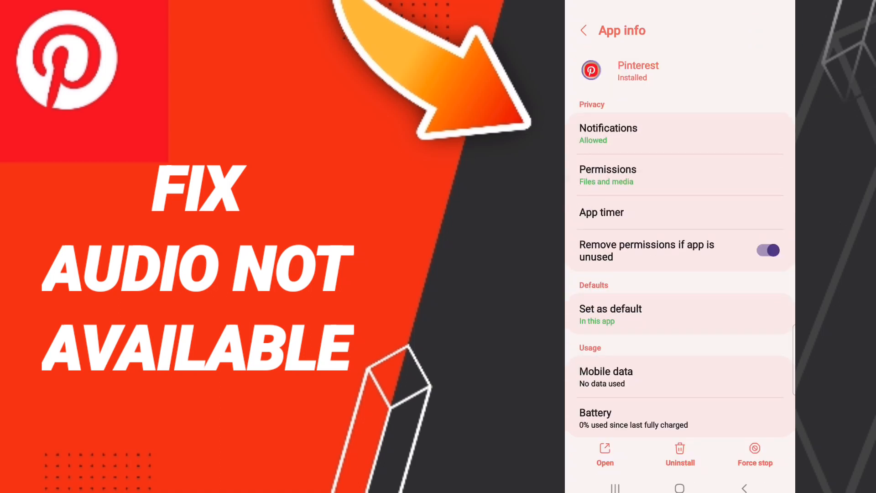
scroll(down, 3)
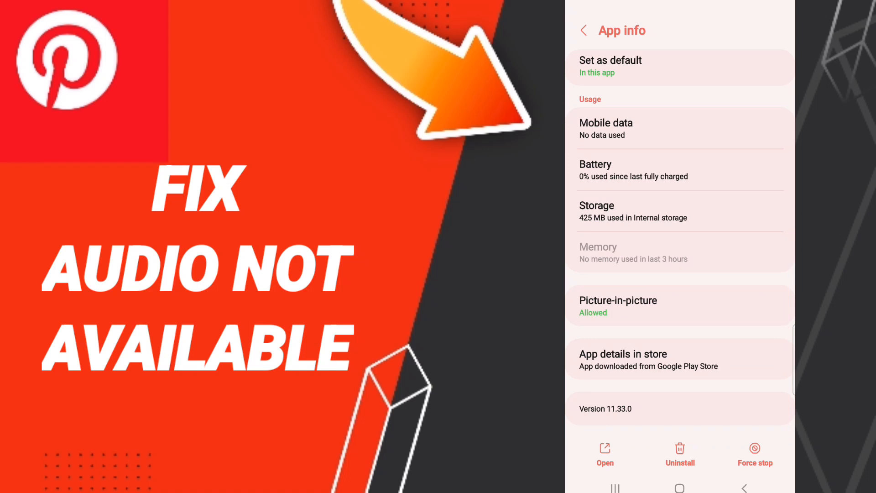
click(754, 453)
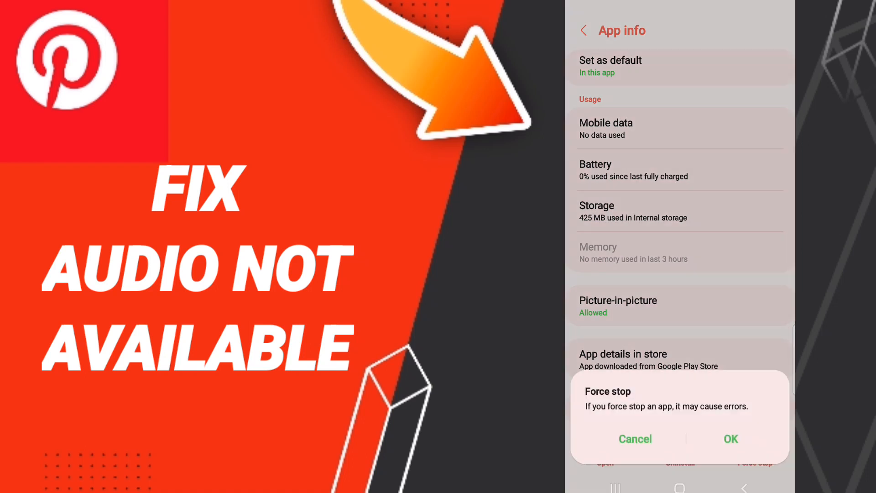
click(635, 439)
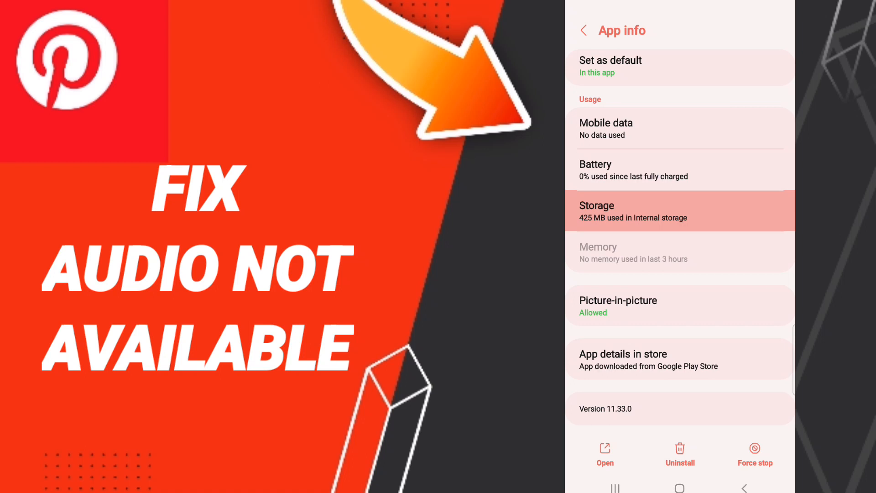
Step: Open Pinterest's Storage page and clear its 254 MB cache
click(680, 210)
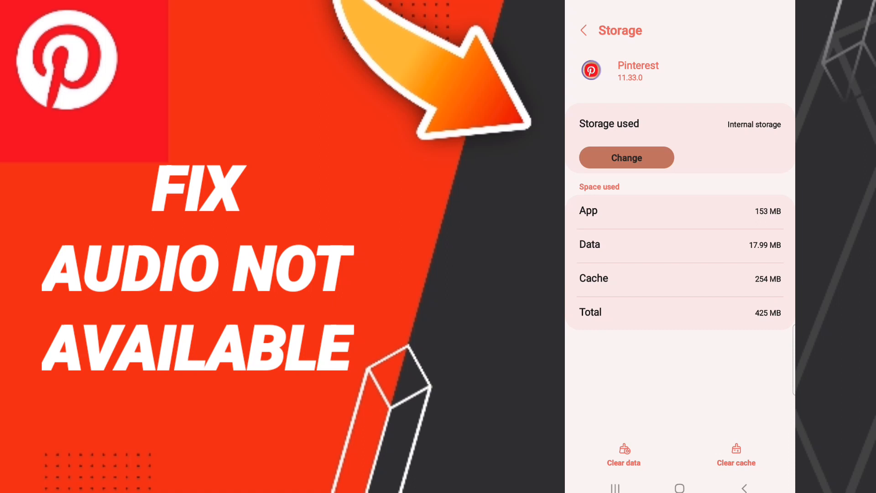
click(736, 455)
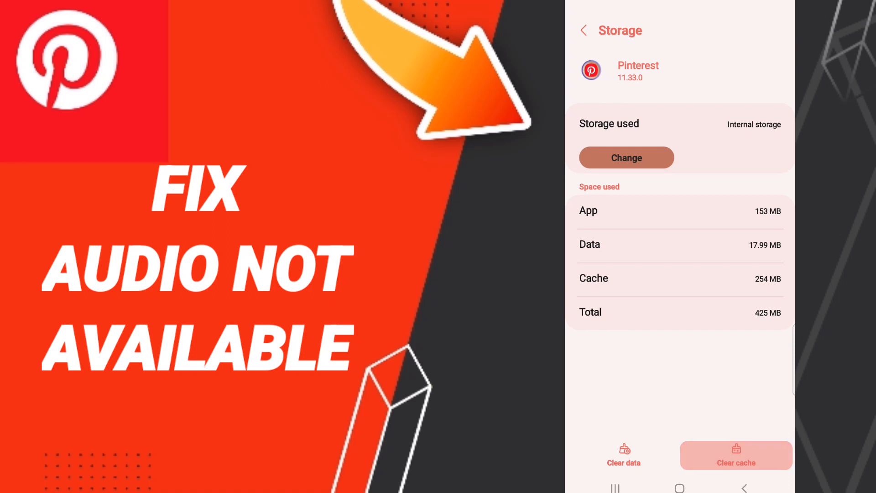